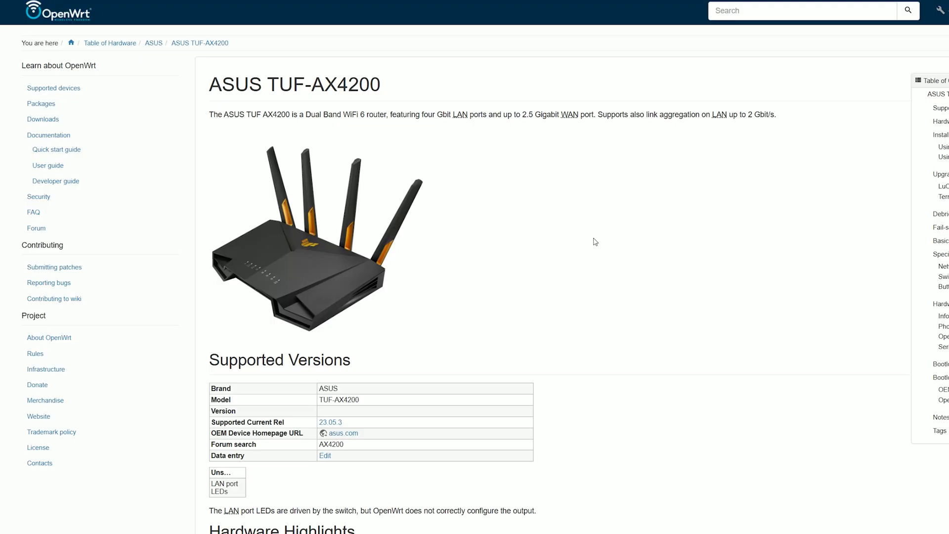
Scroll the TUF-AX4200 wiki page through its Debricking and Fail-safe mode sections.
scroll("down", 3)
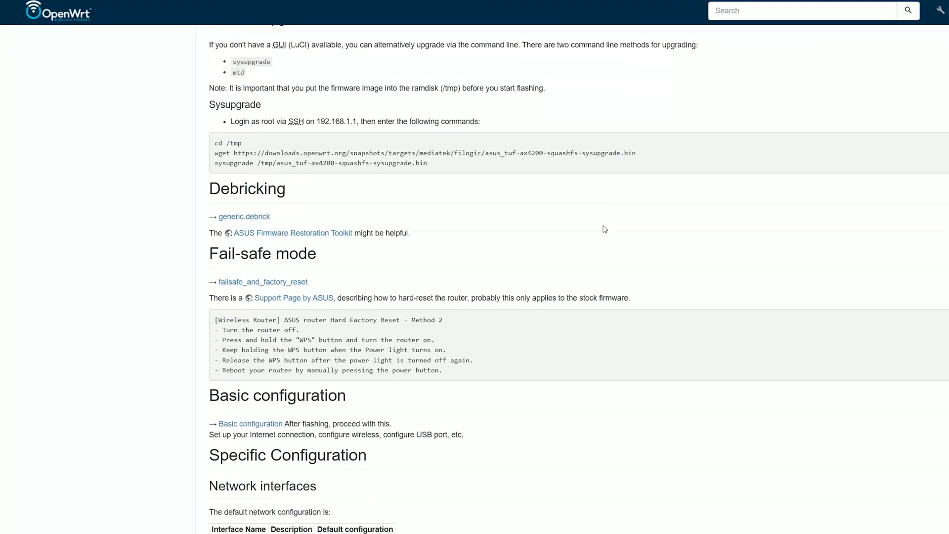
scroll("down", 3)
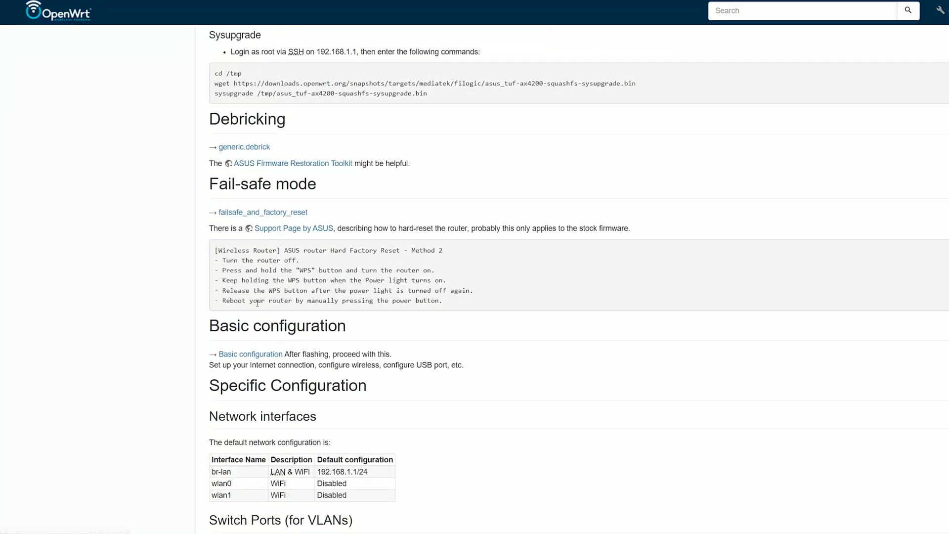
scroll("down", 3)
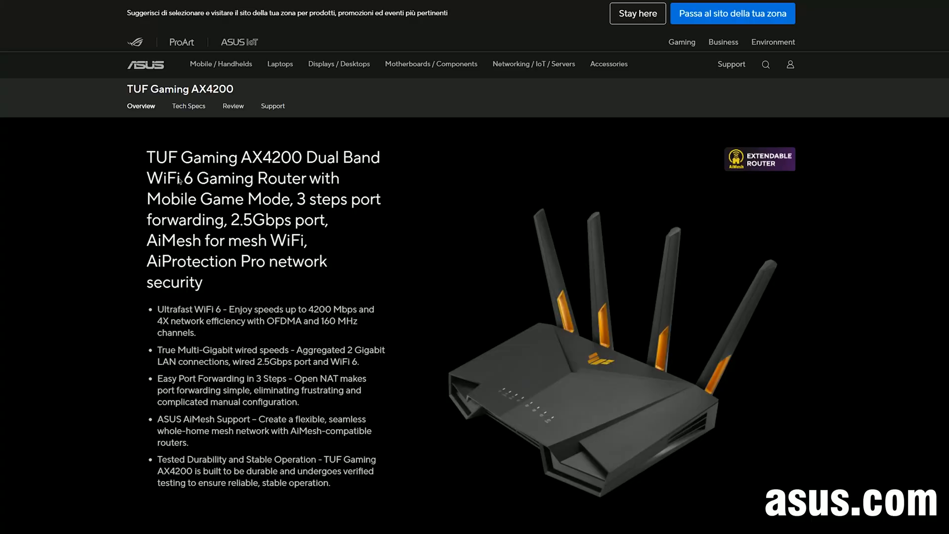
Open the TUF Gaming AX4200 Support section and its Driver & Utility downloads.
left_click(272, 106)
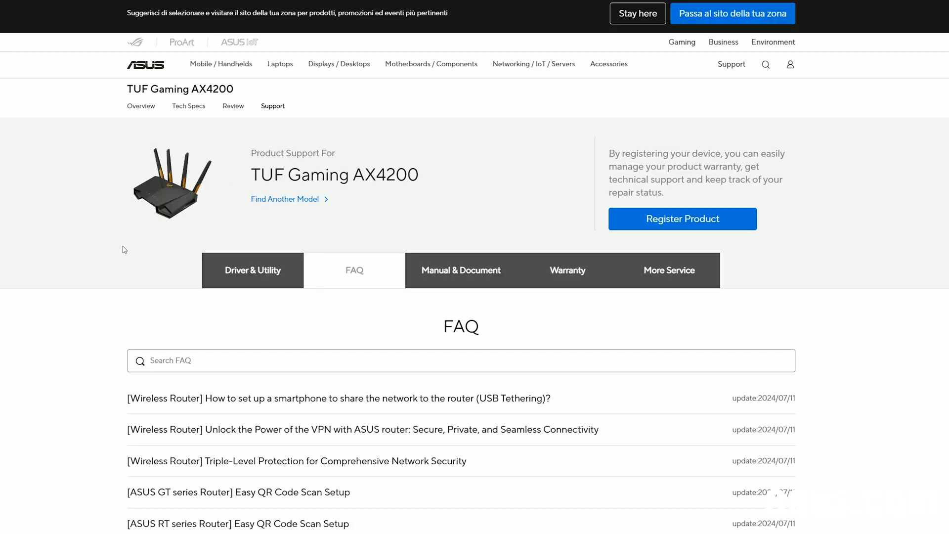
left_click(252, 270)
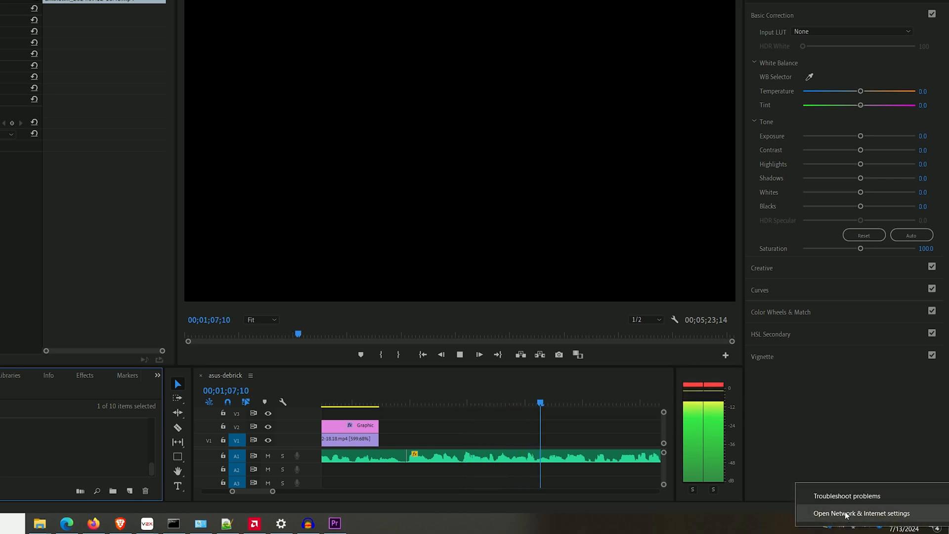
Set Ethernet 3's IPv4 to a manual 192.168.1.x address via adapter properties.
left_click(847, 513)
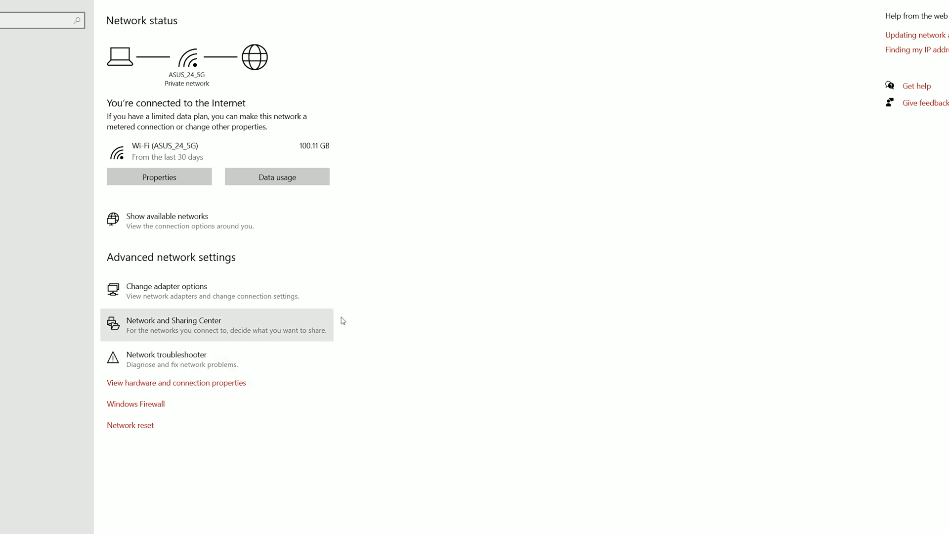
left_click(166, 286)
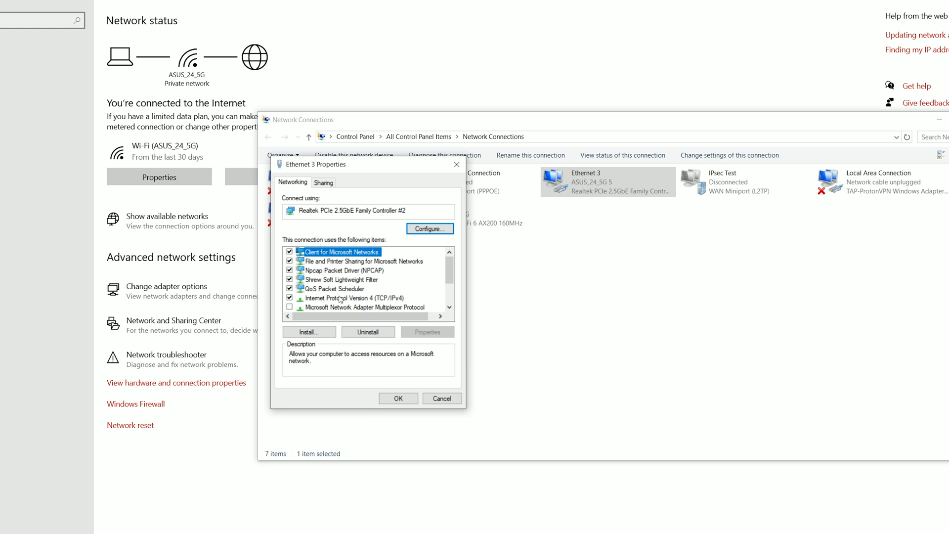
double_click(348, 298)
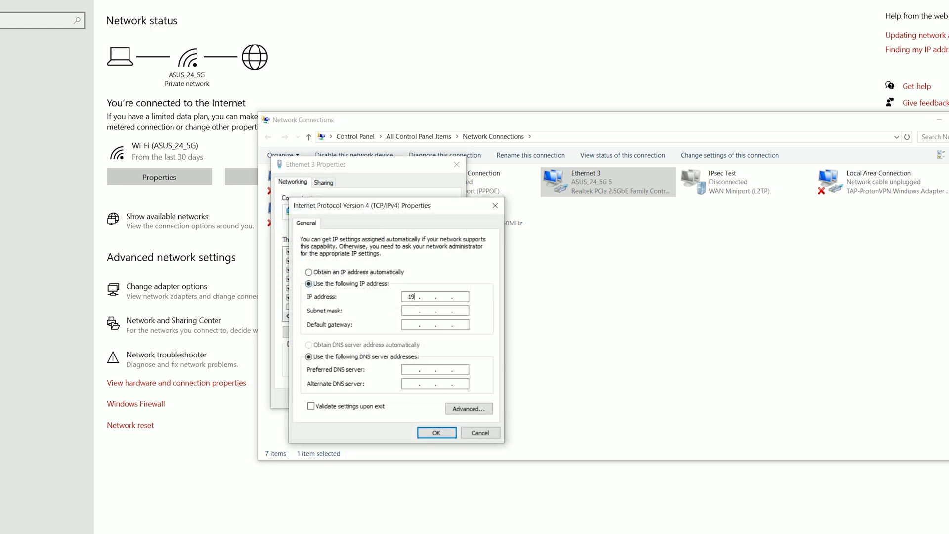
type("192.168.1")
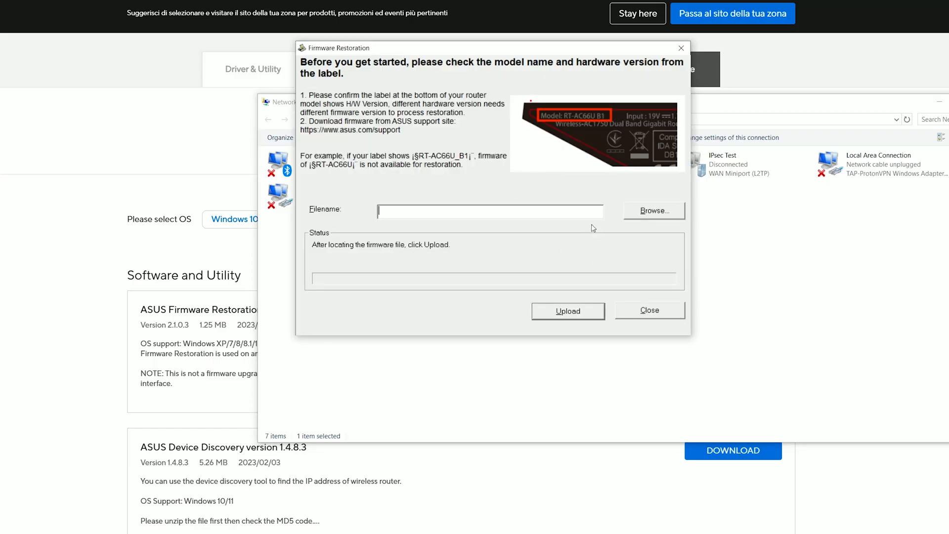
Upload the FW_TUF_AX4200 .trx stock firmware from Downloads to the router.
left_click(654, 210)
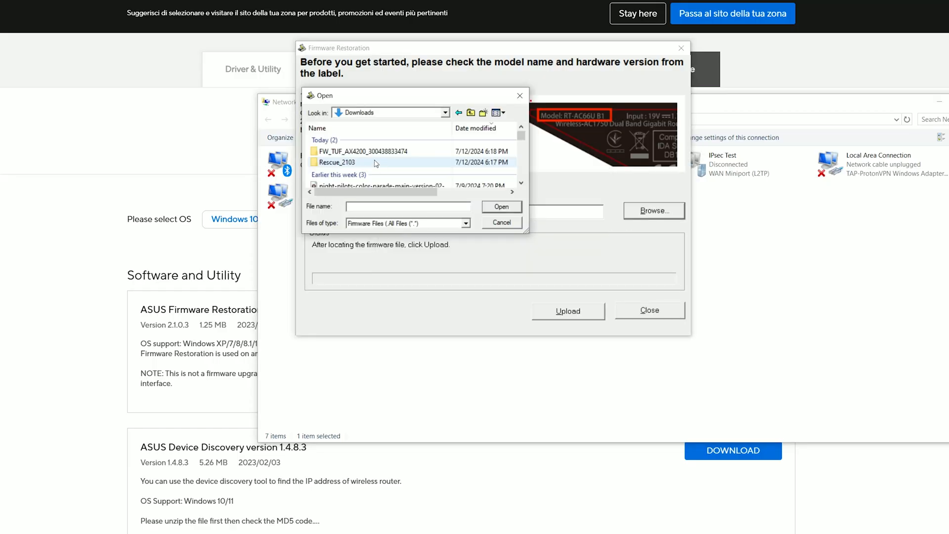
double_click(370, 151)
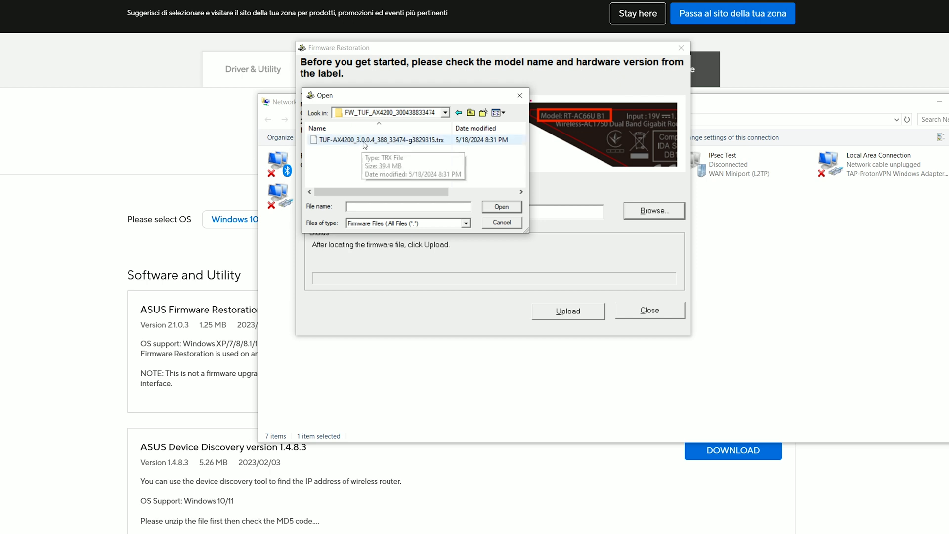
left_click(501, 207)
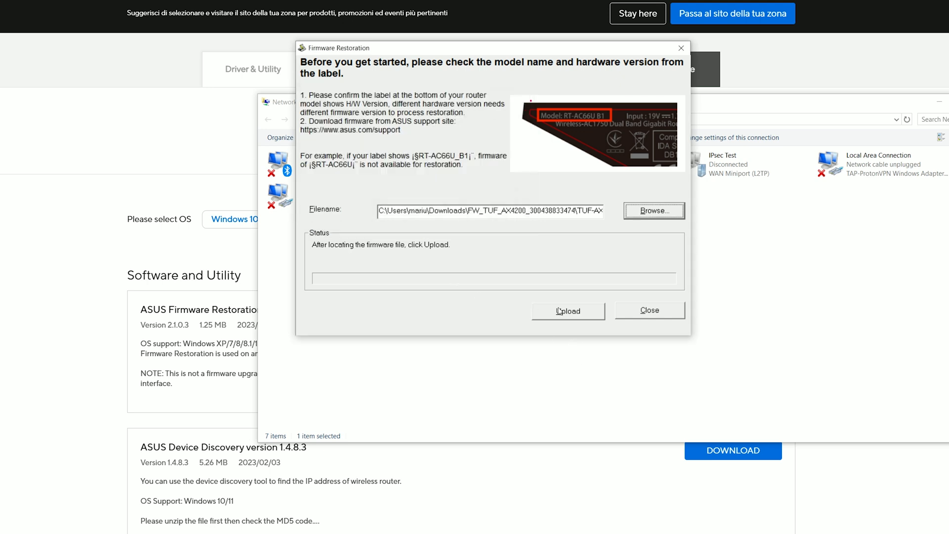
left_click(568, 311)
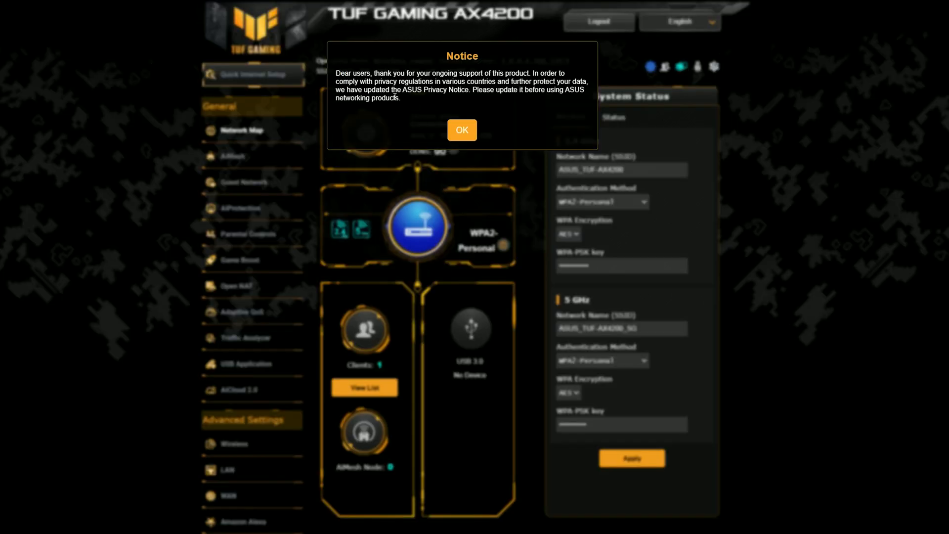
Dismiss the ASUSWRT privacy Notice popup with OK.
left_click(461, 130)
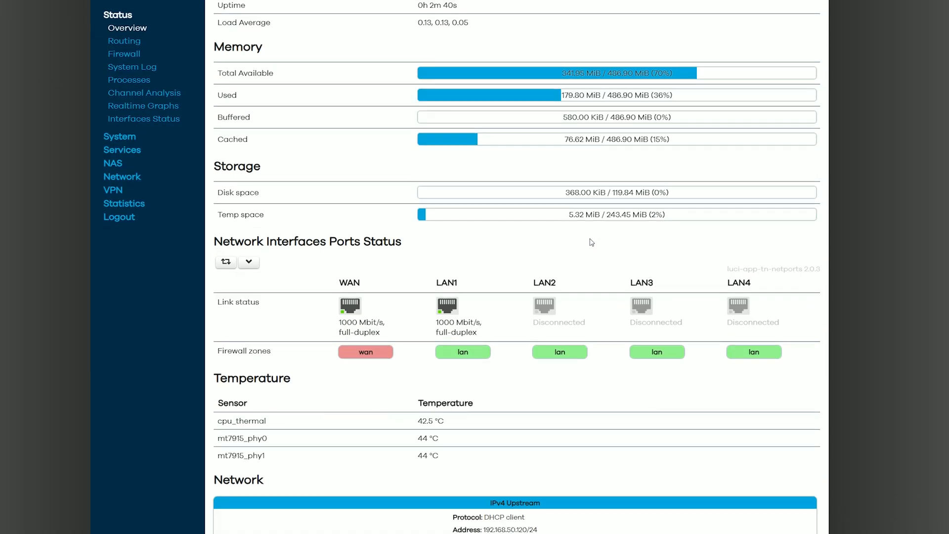
Update the package lists and filter for 'facinstall', finding no matching packages.
scroll("up", 3)
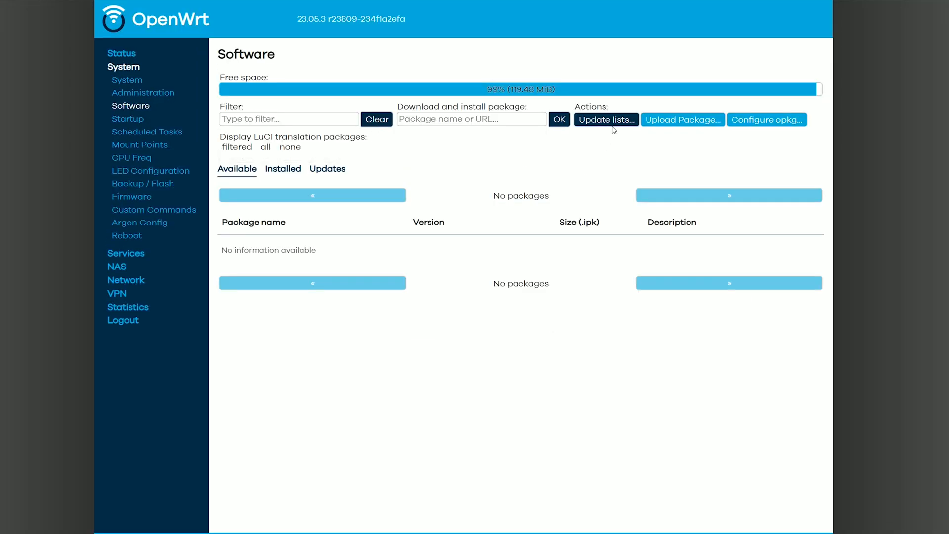
left_click(606, 119)
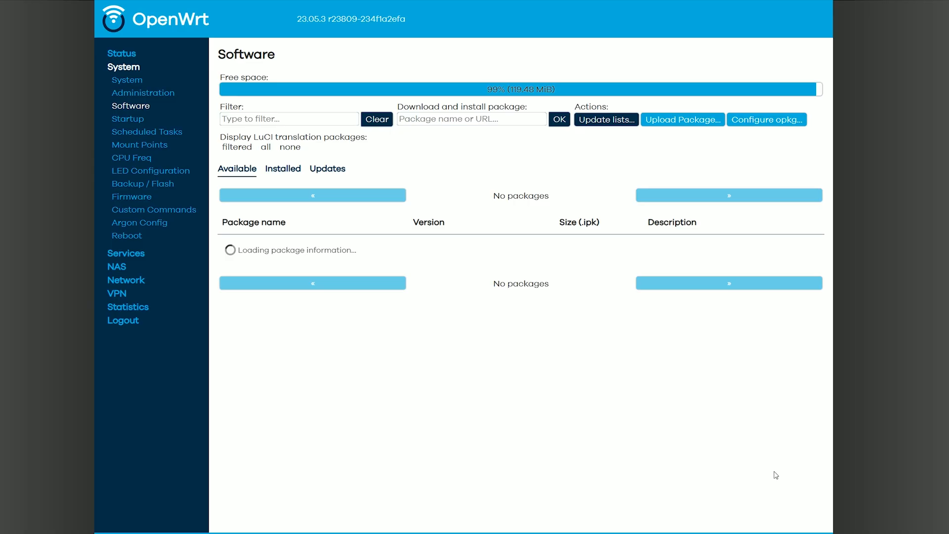
type("facinstall")
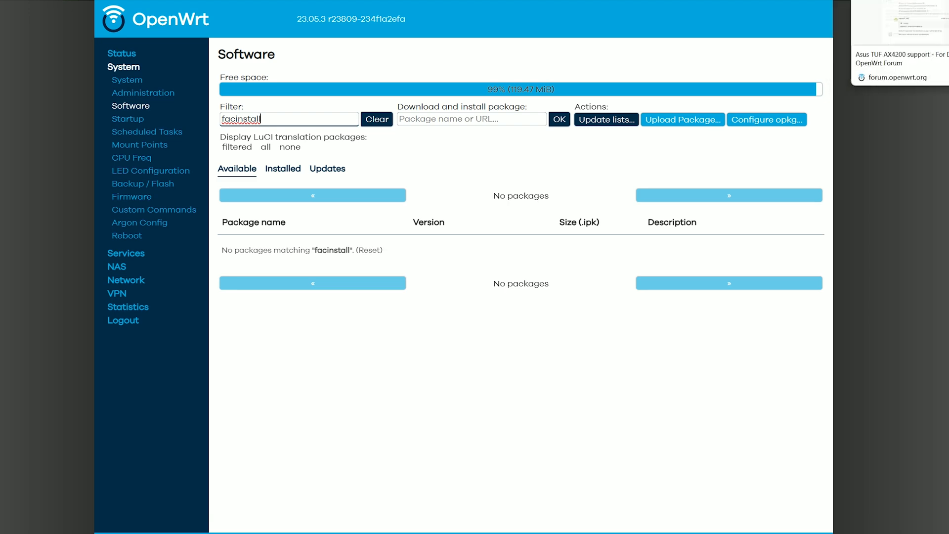
left_click(683, 120)
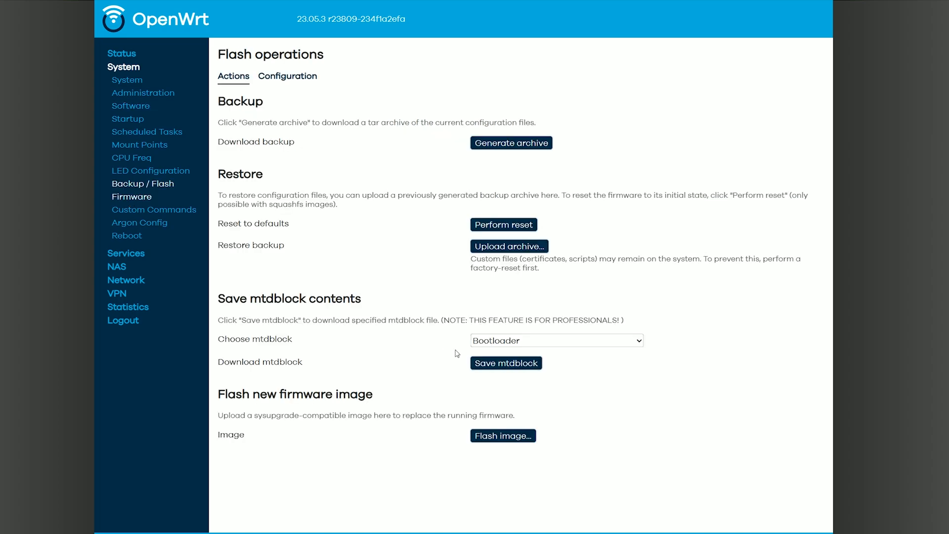
Flash the TUF-AX4200 stock .trx image from Backup / Flash and confirm.
left_click(503, 435)
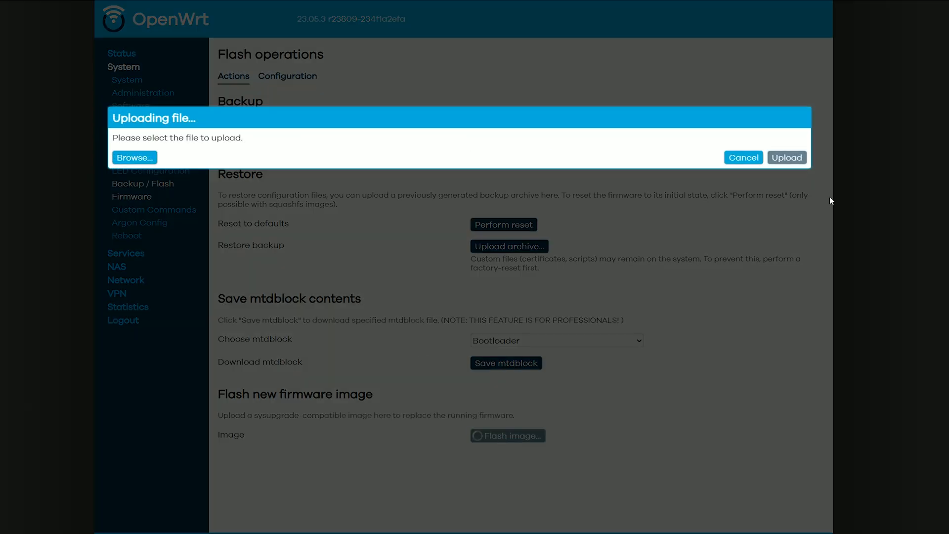
left_click(134, 158)
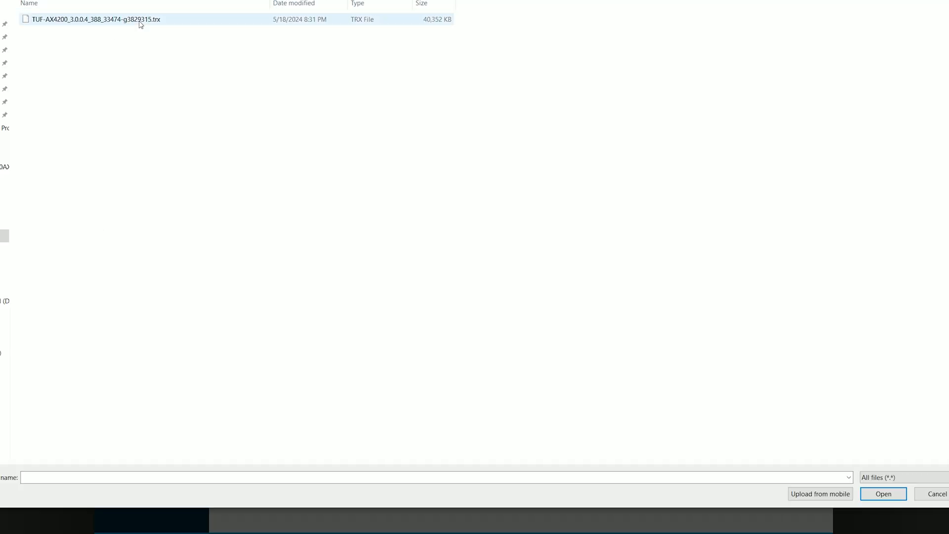
left_click(884, 494)
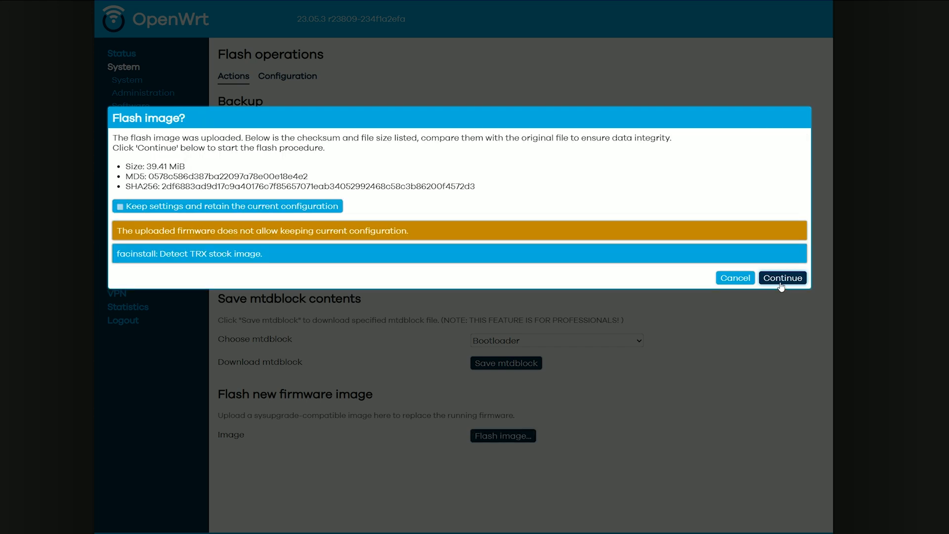
left_click(783, 278)
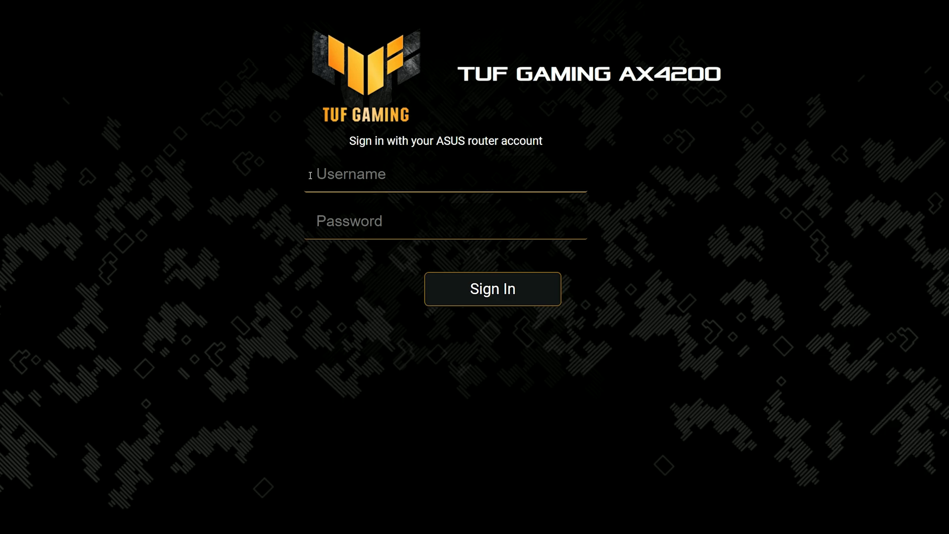
Sign in to ASUSWRT as 'Mark' with the router account password.
type("Mark")
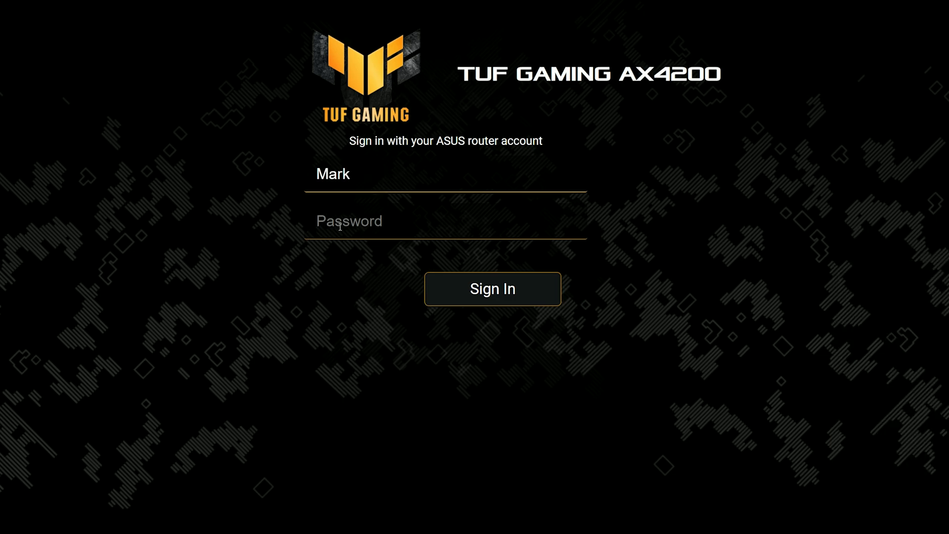
left_click(493, 289)
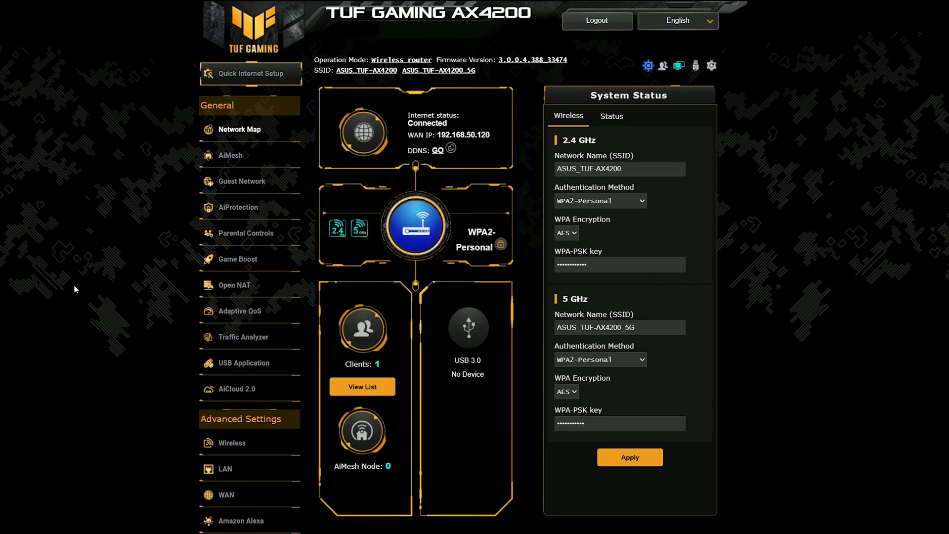
mouse_move(31, 317)
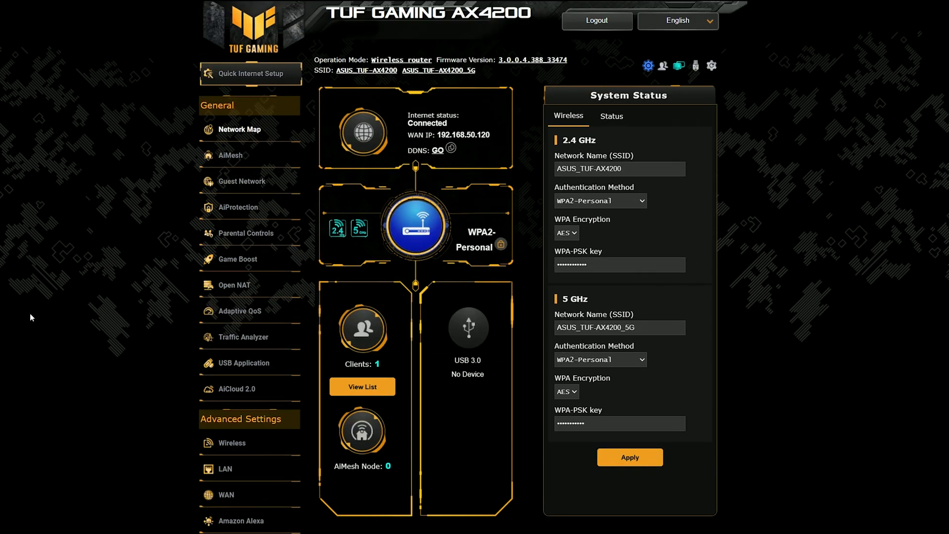